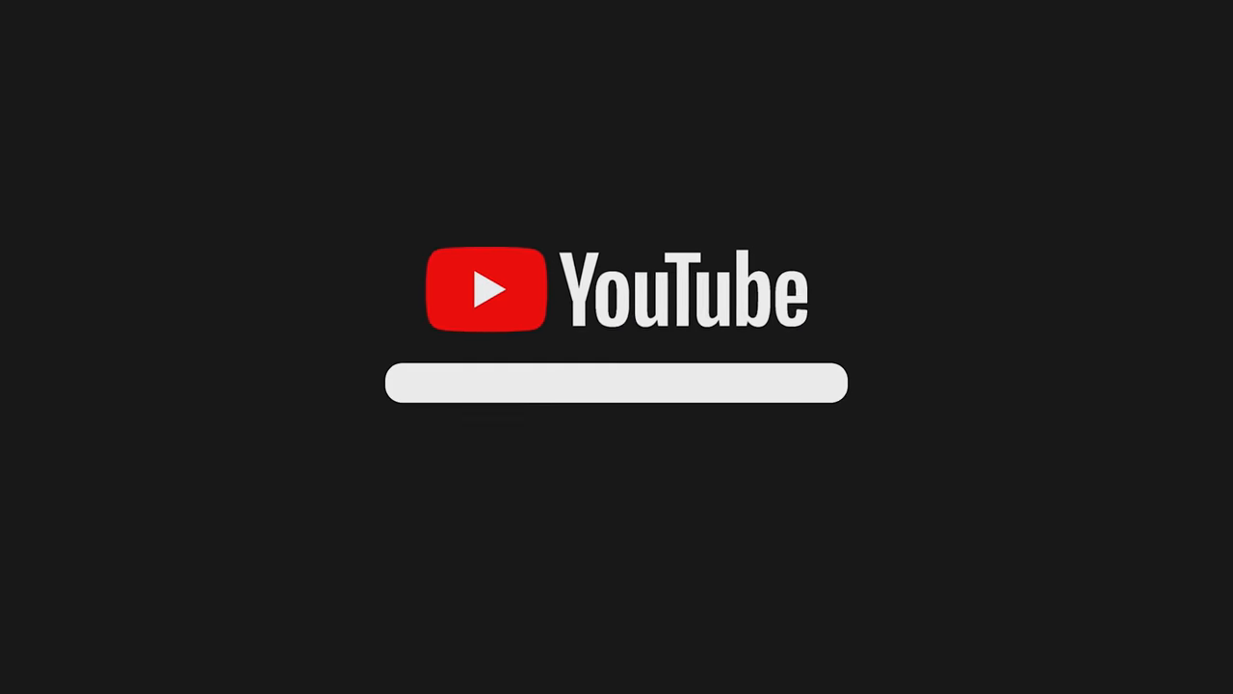
text(EV Nick)
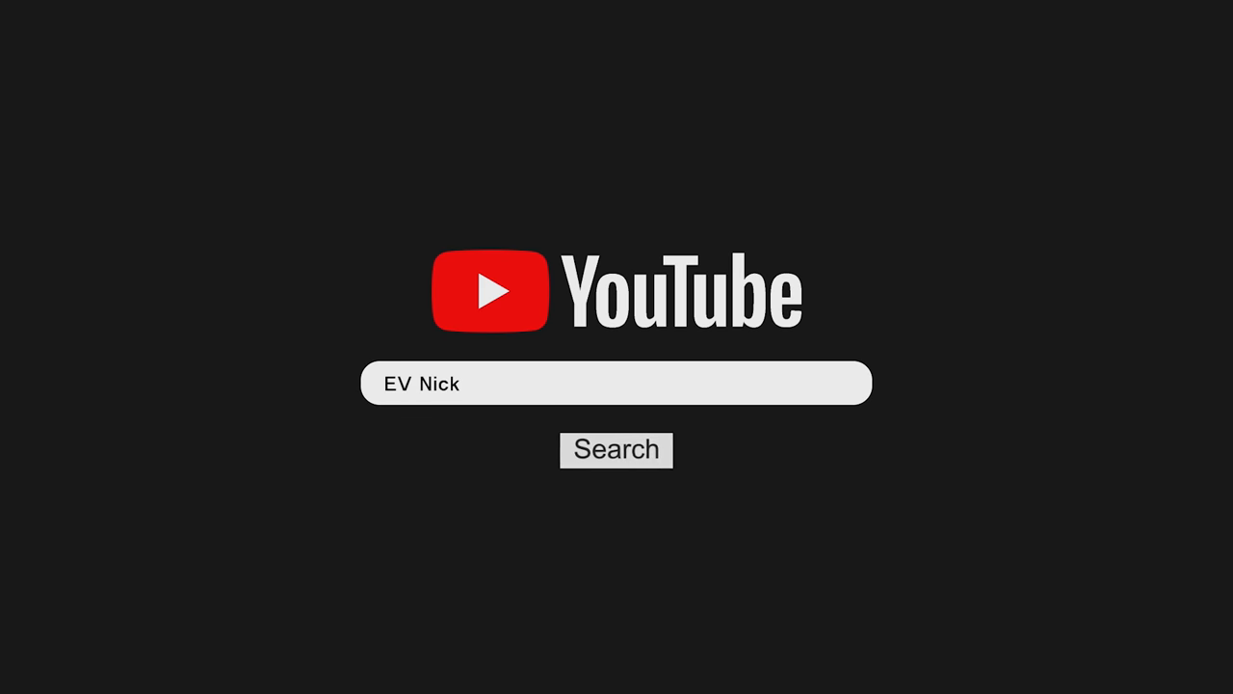
click(616, 451)
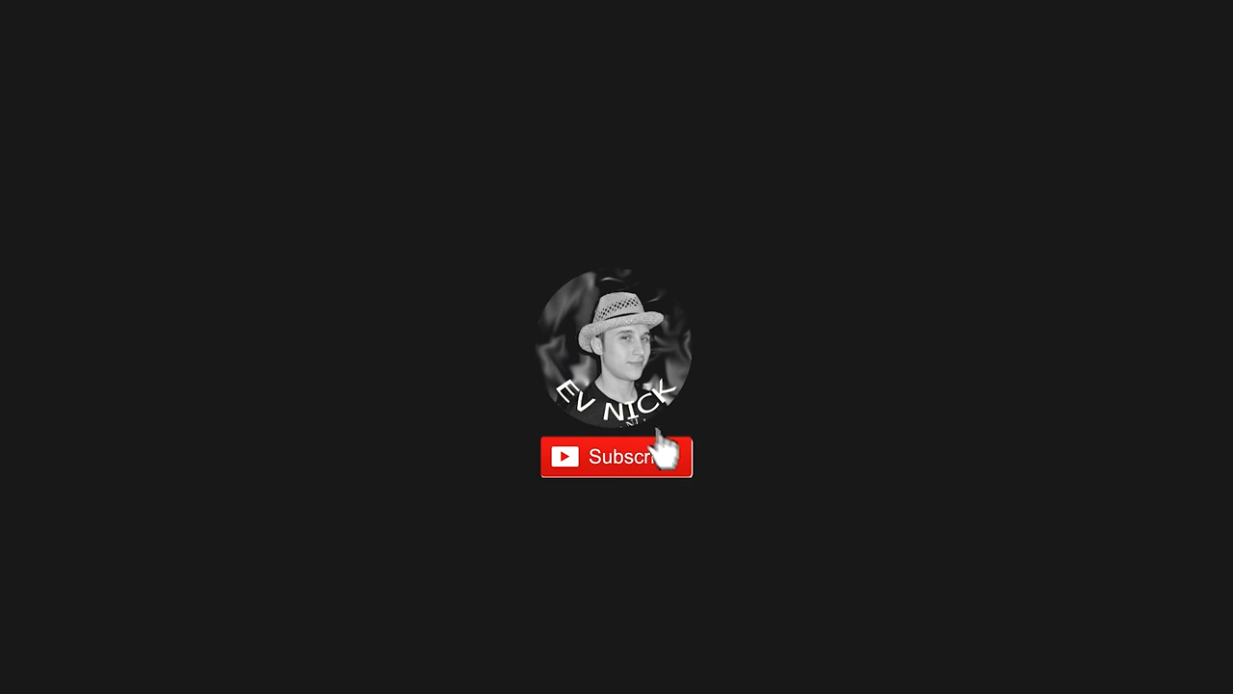